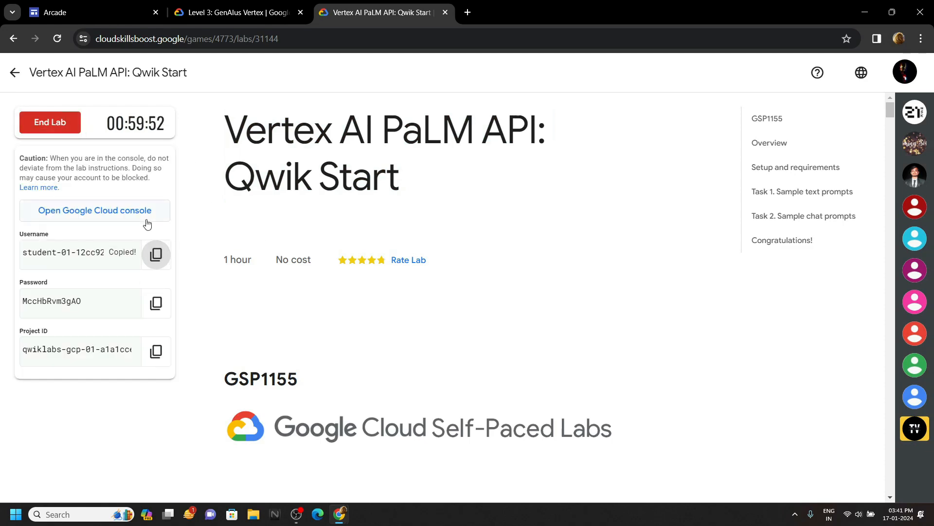
Launch the lab's Cloud console in an incognito window, sign in with the student account and accept the terms.
right_click(94, 210)
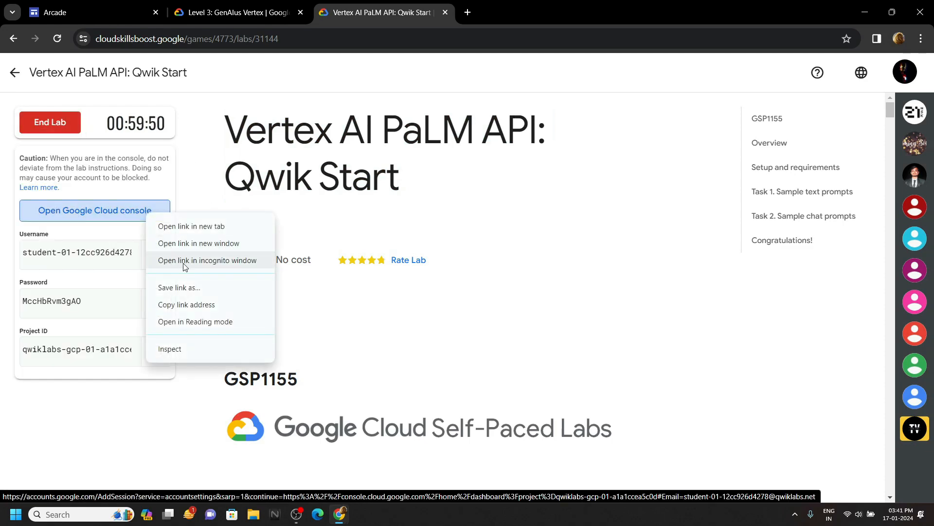
click(207, 260)
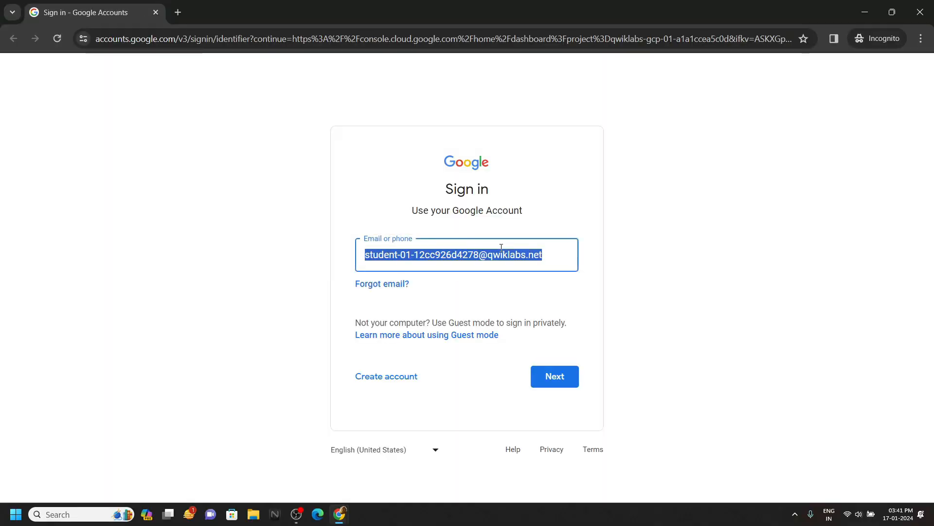
click(554, 376)
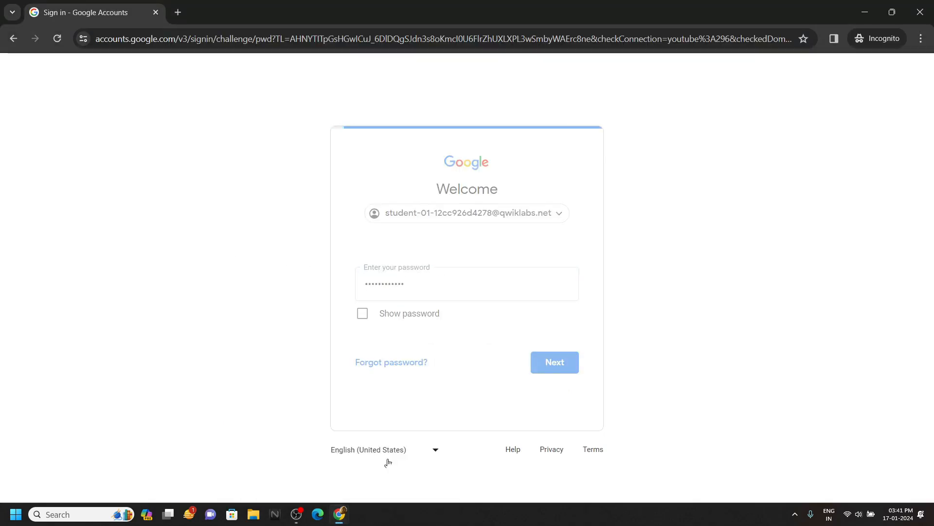
click(554, 362)
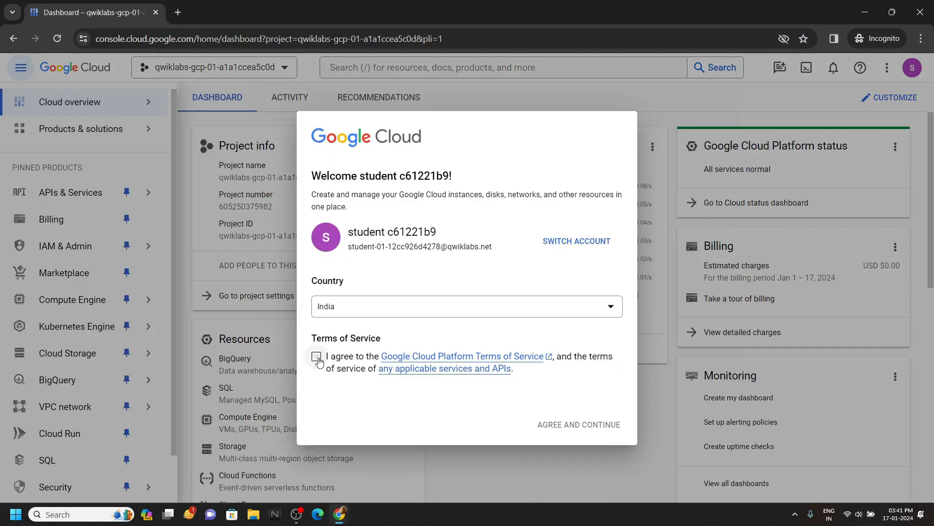
click(316, 356)
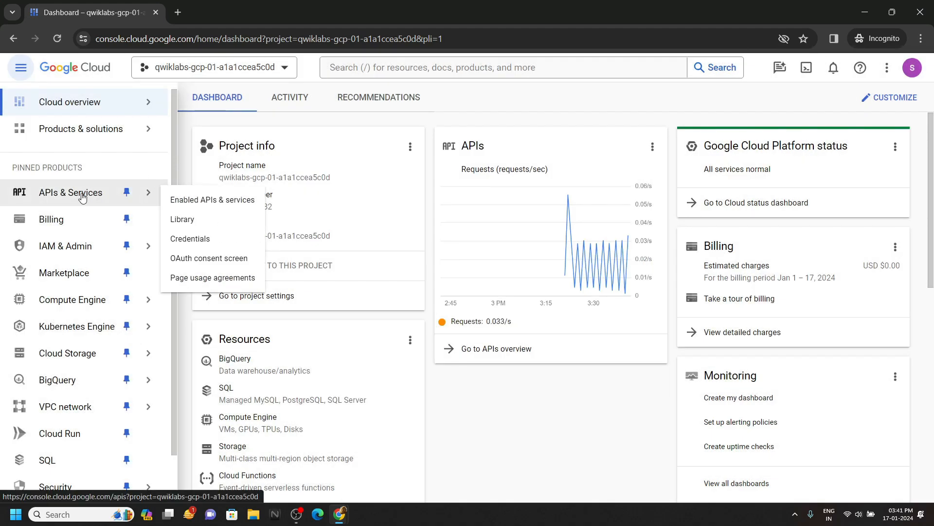
Enable the Vertex AI API for the lab project from the API Library.
click(183, 219)
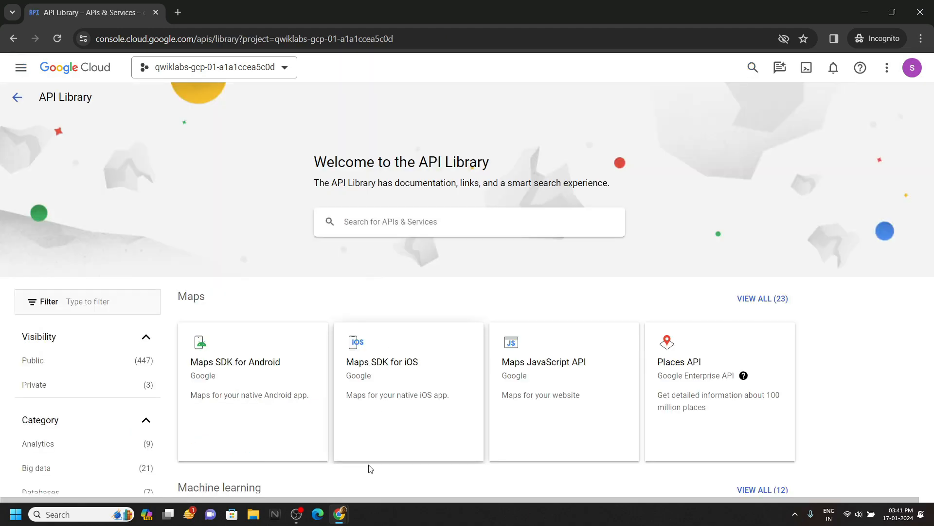
click(382, 11)
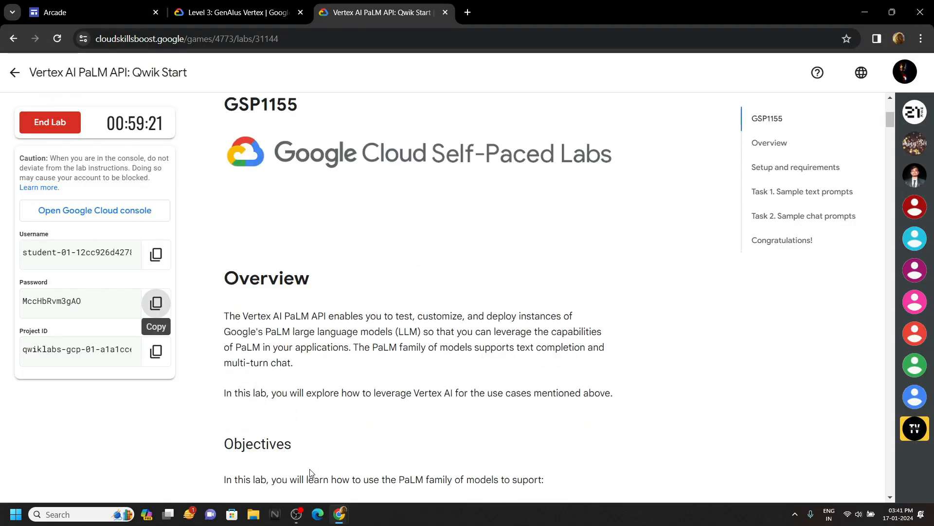
scroll(down, 3)
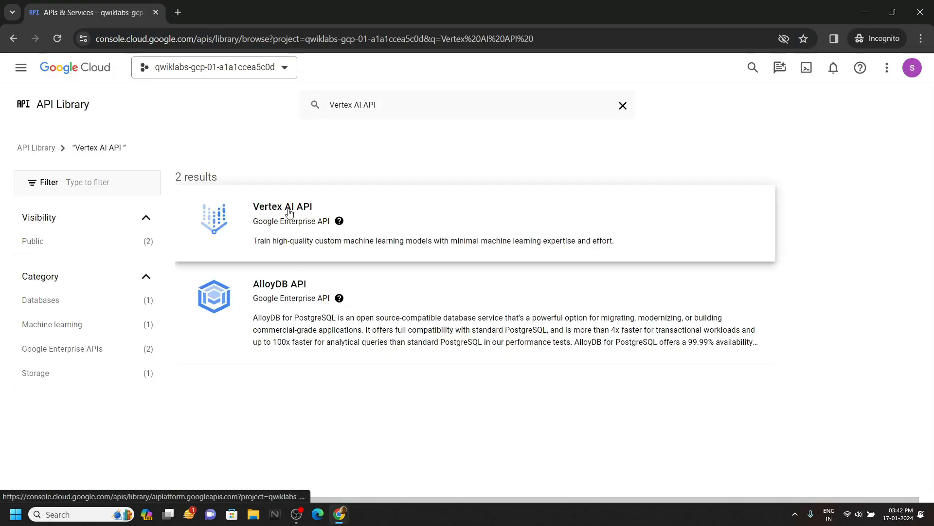
click(282, 207)
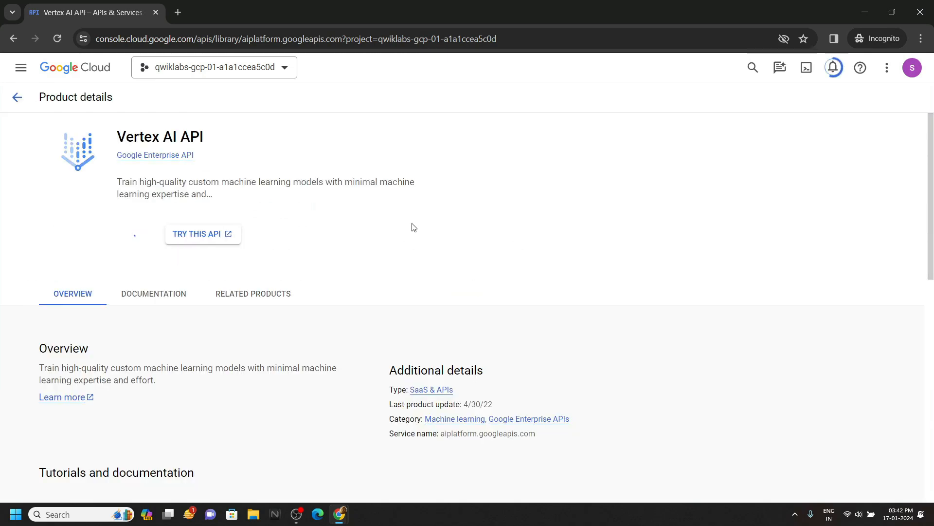
click(201, 234)
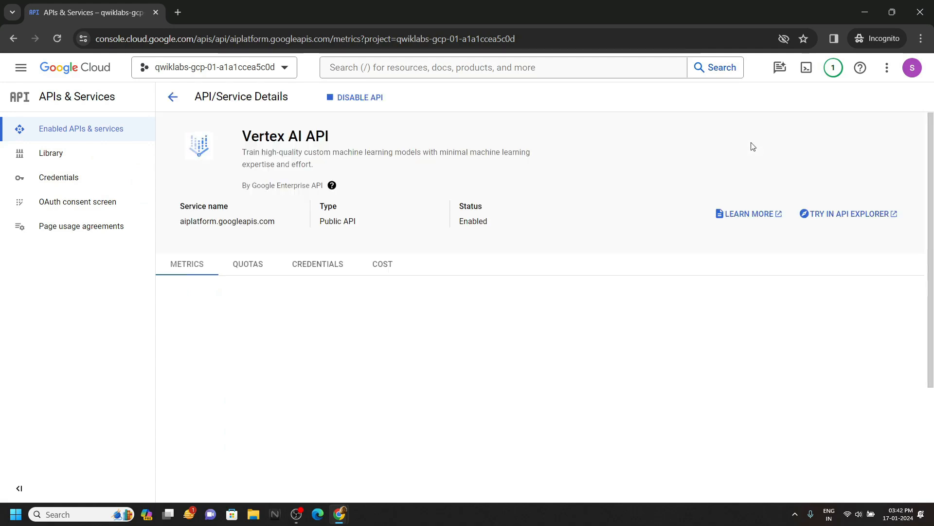
Start a Cloud Shell session and return to the lab instructions for the curl commands.
click(806, 68)
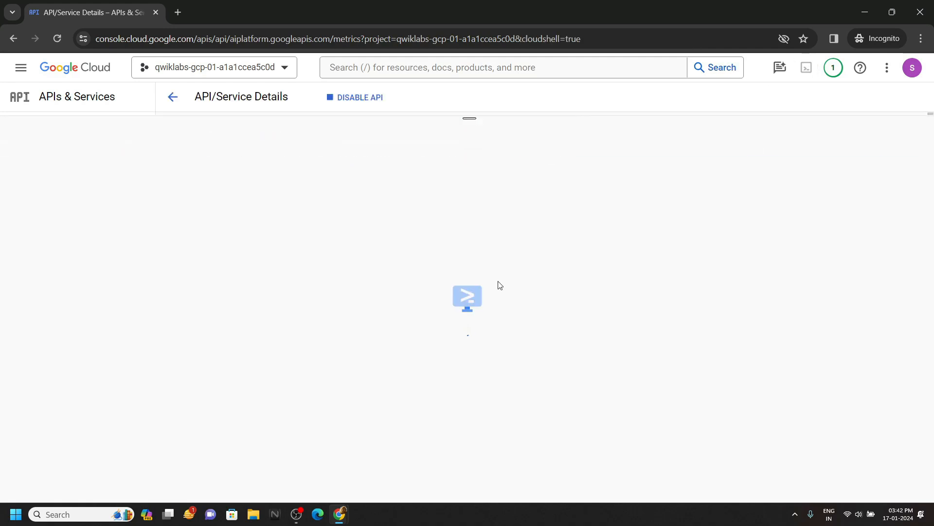
click(380, 12)
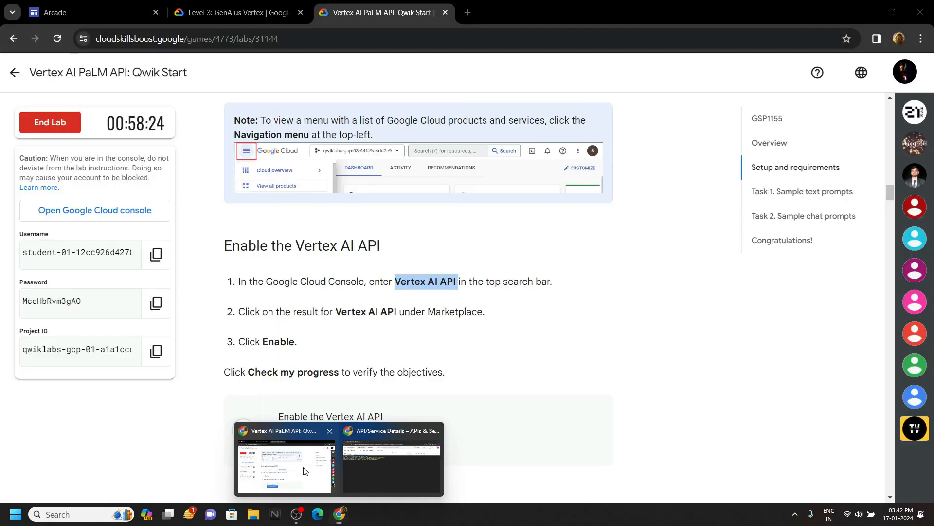
scroll(down, 3)
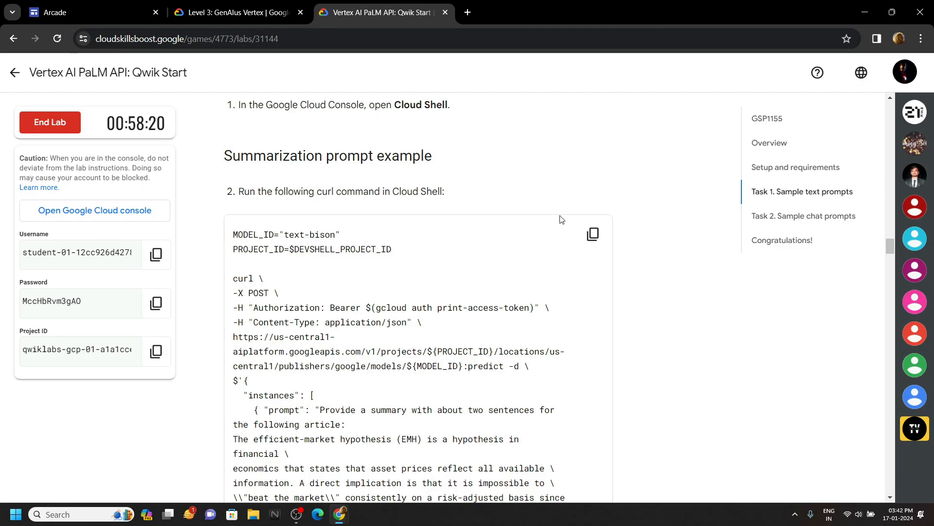
scroll(down, 3)
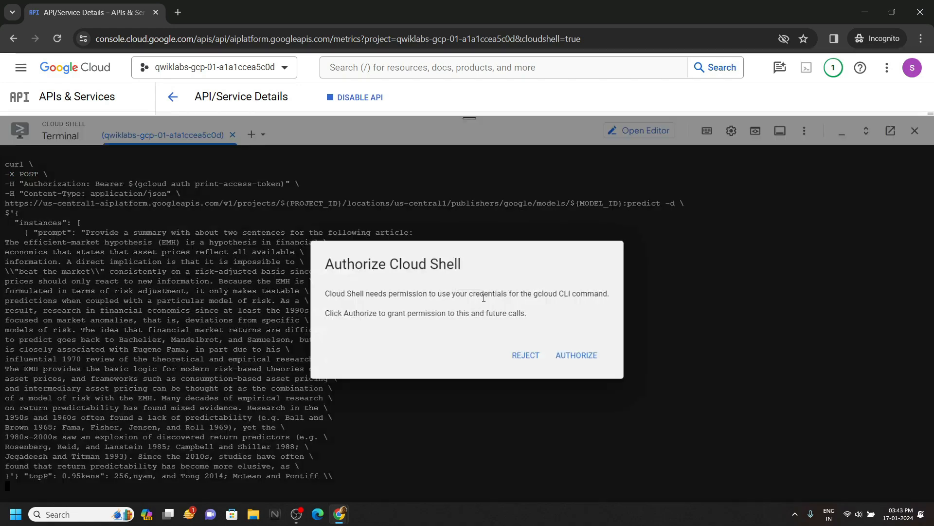
Authorize Cloud Shell to use the lab credentials for the summarization curl request.
click(576, 355)
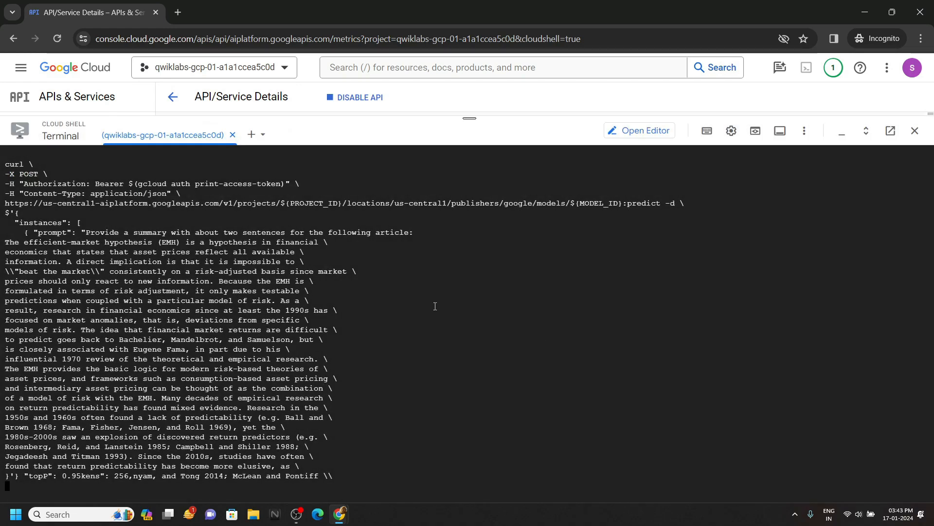